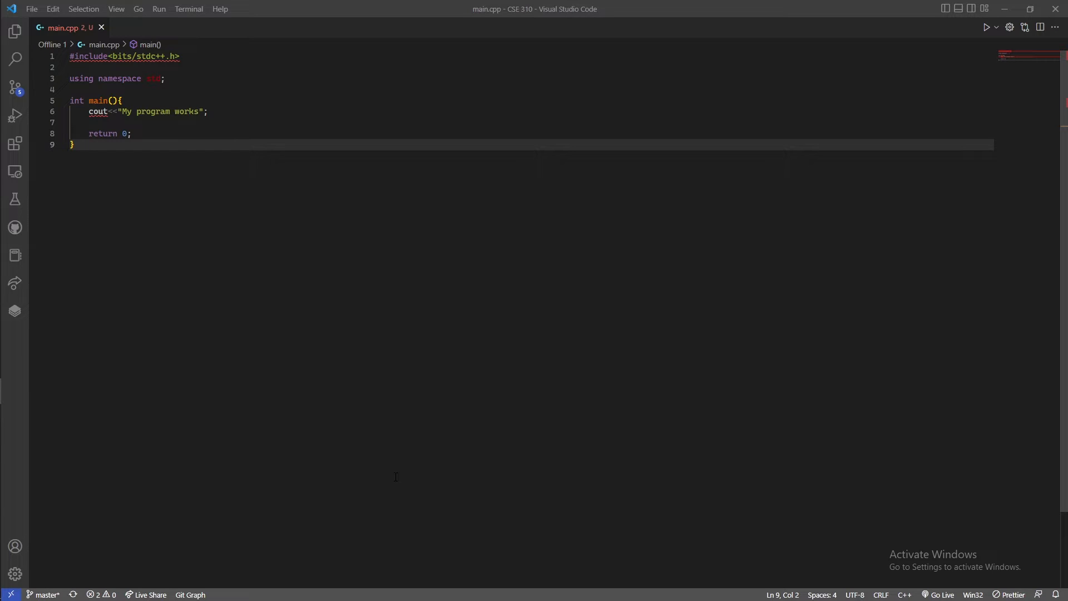
mouse_move(260, 295)
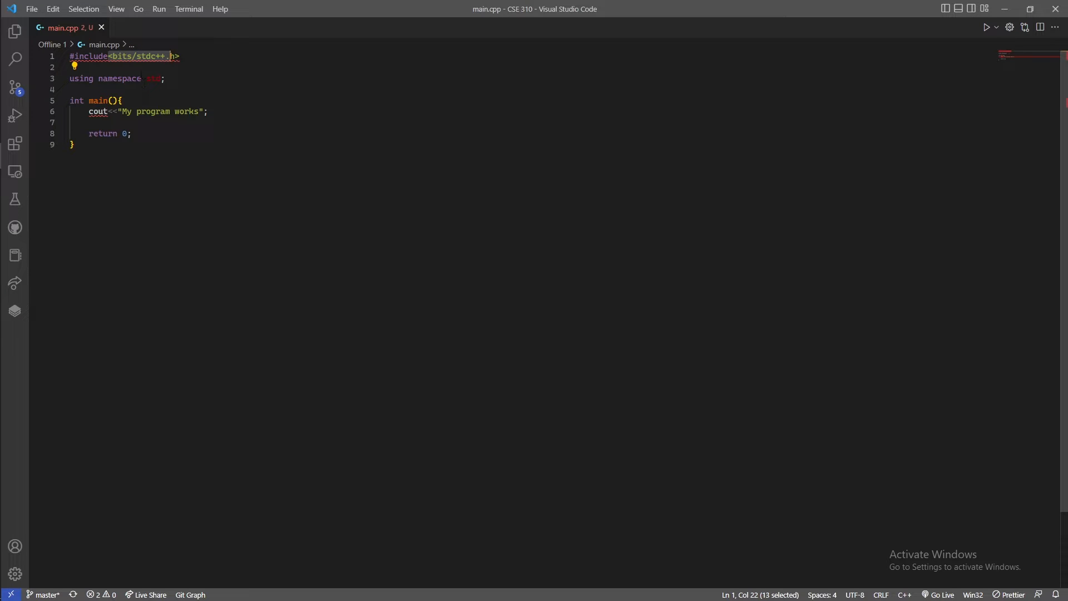
- Bring up main.cpp in Code::Blocks, whose build finished with 0 errors and 0 warnings
left_click(102, 67)
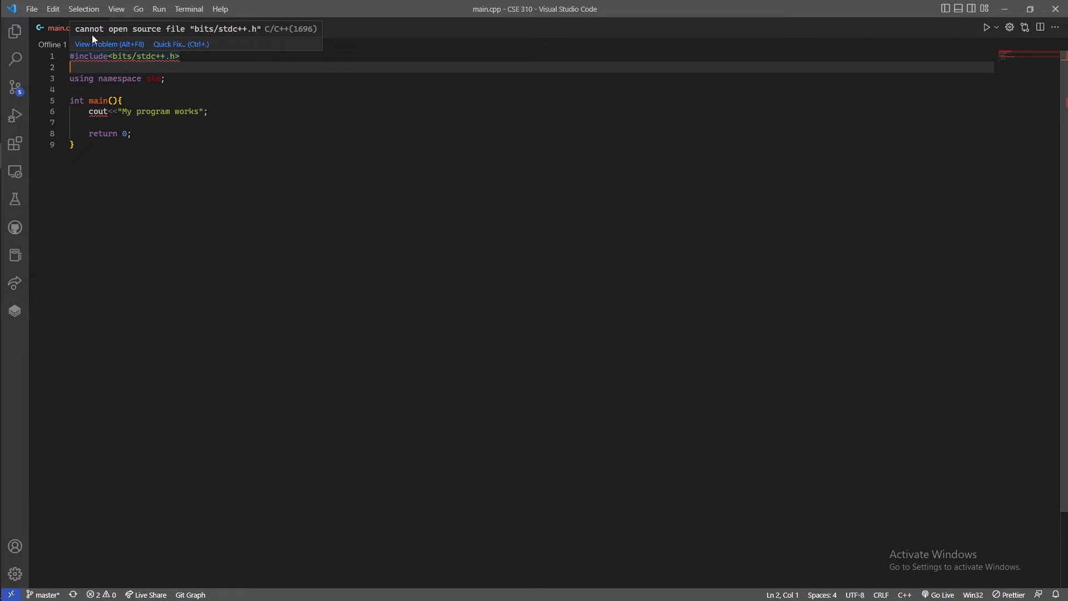
mouse_move(207, 42)
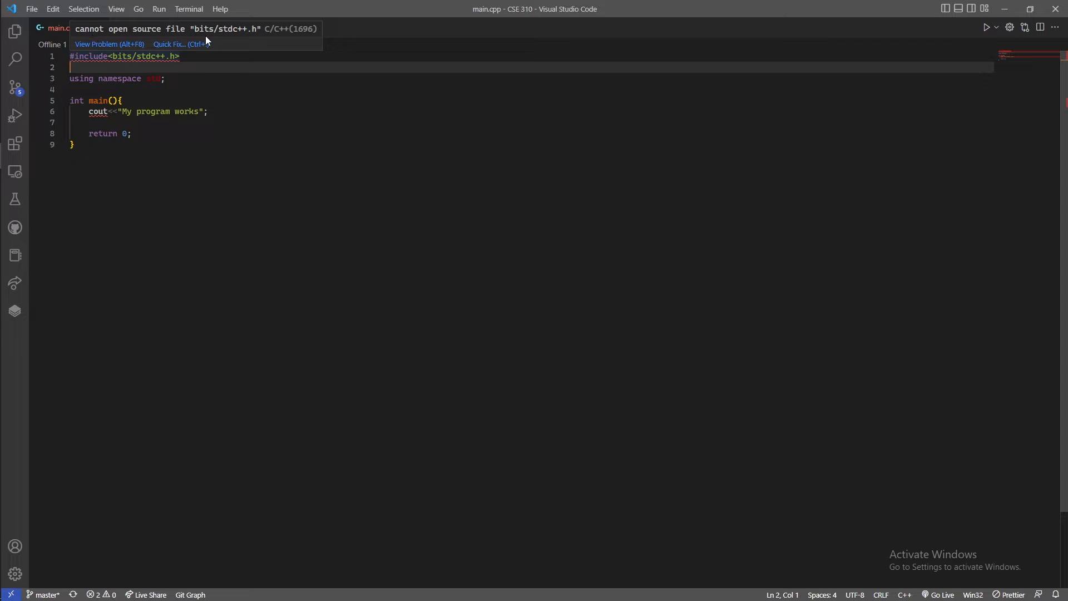
mouse_move(238, 40)
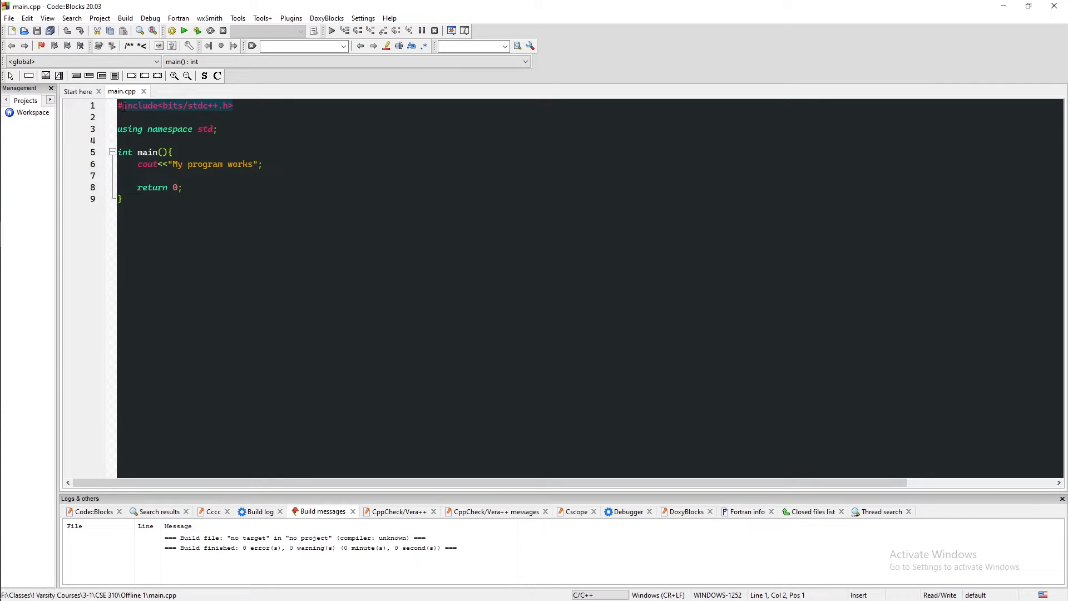
left_click(119, 105)
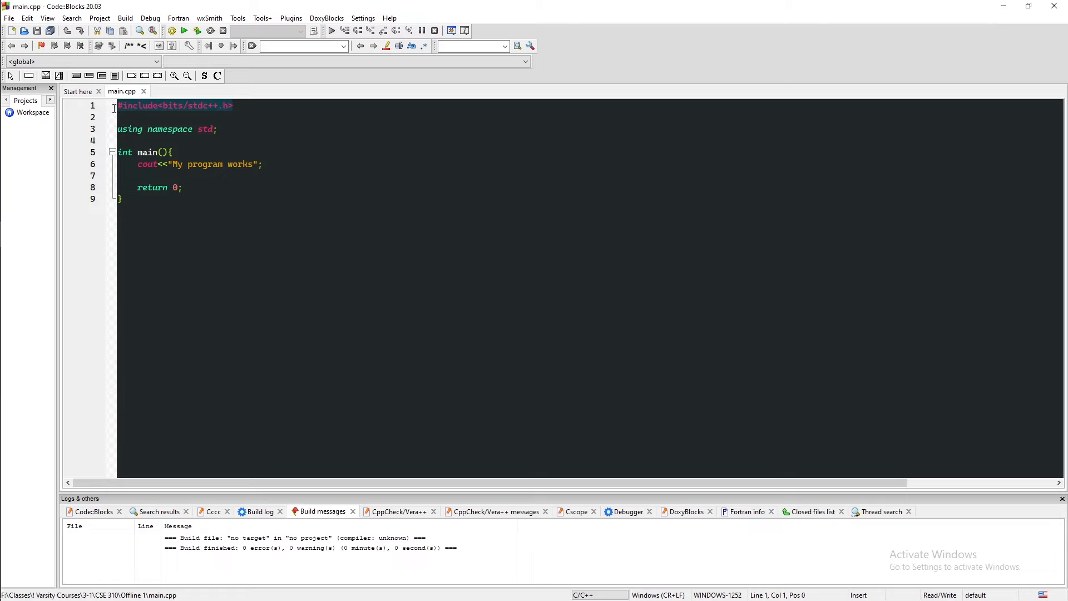
mouse_move(231, 124)
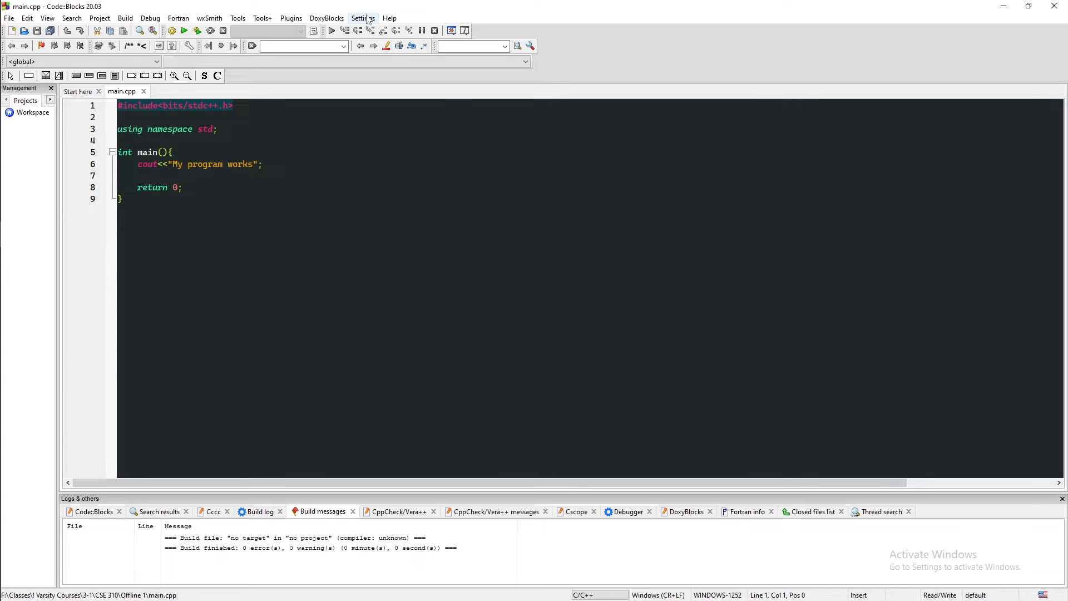
- Bring up the Global compiler settings dialog from the Settings menu
left_click(362, 18)
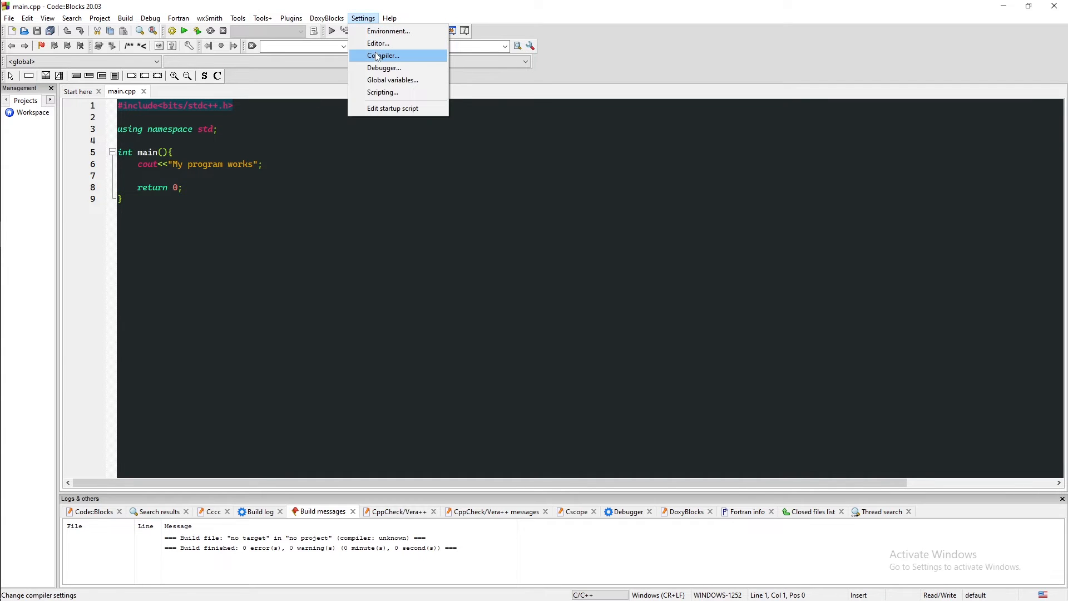
left_click(382, 56)
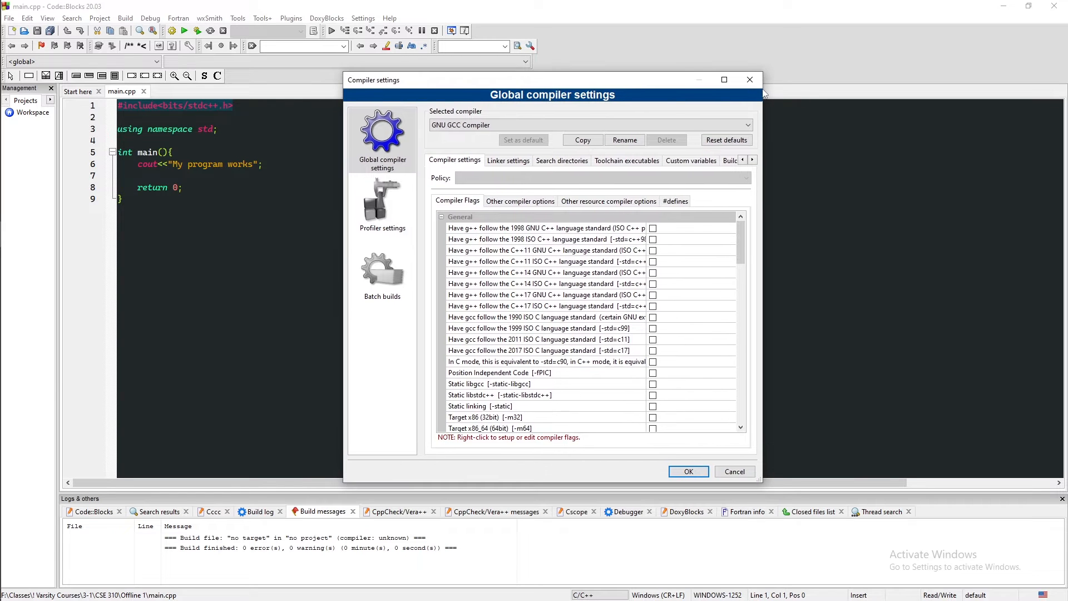
left_click(363, 18)
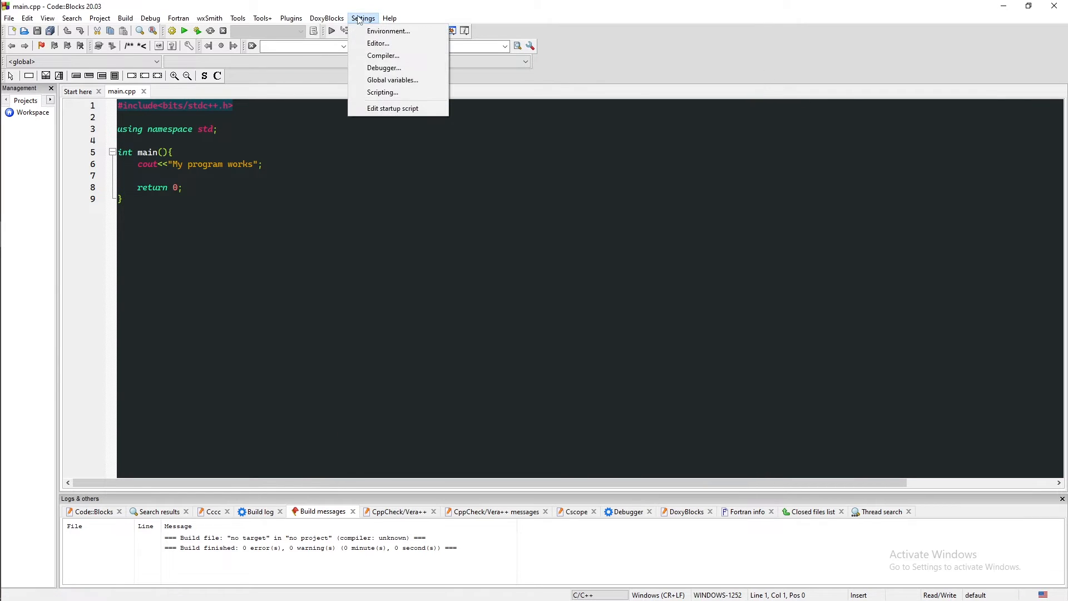
left_click(383, 56)
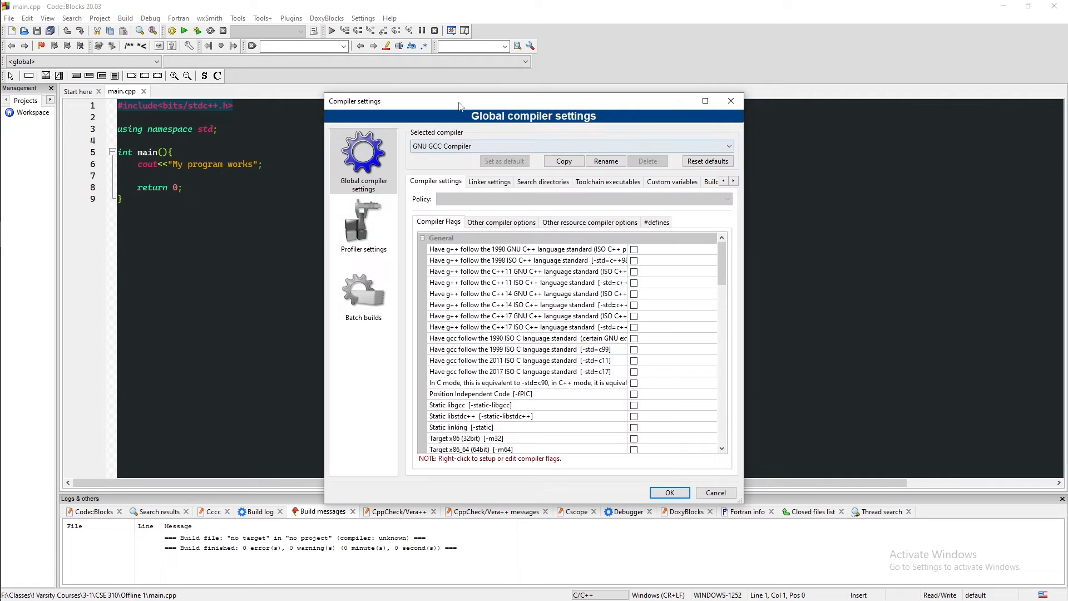
- Choose GNU GCC Compiler in the Selected compiler dropdown
left_click(728, 146)
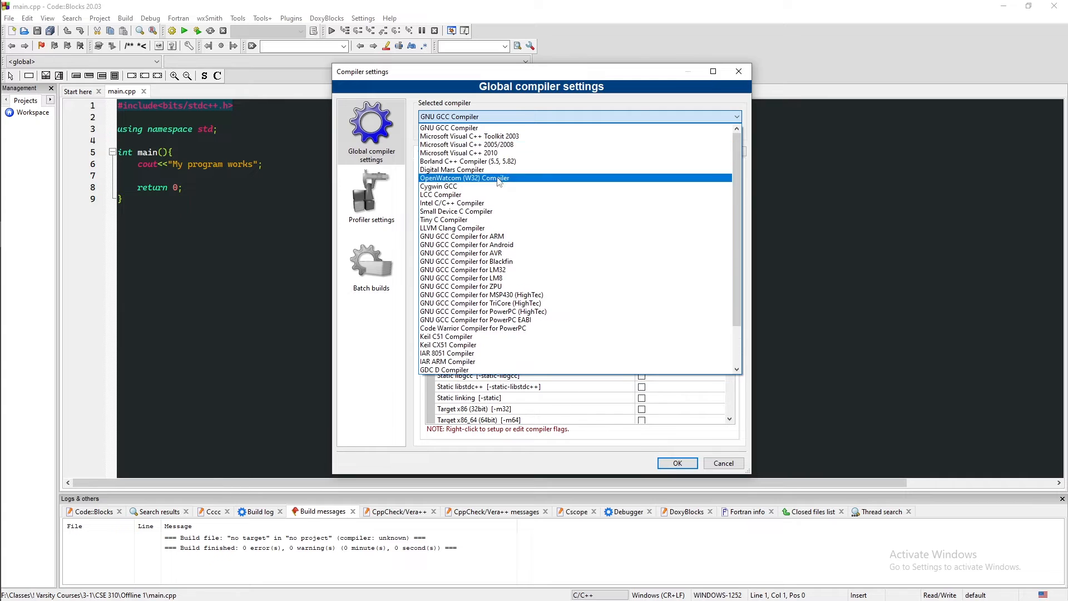
left_click(449, 128)
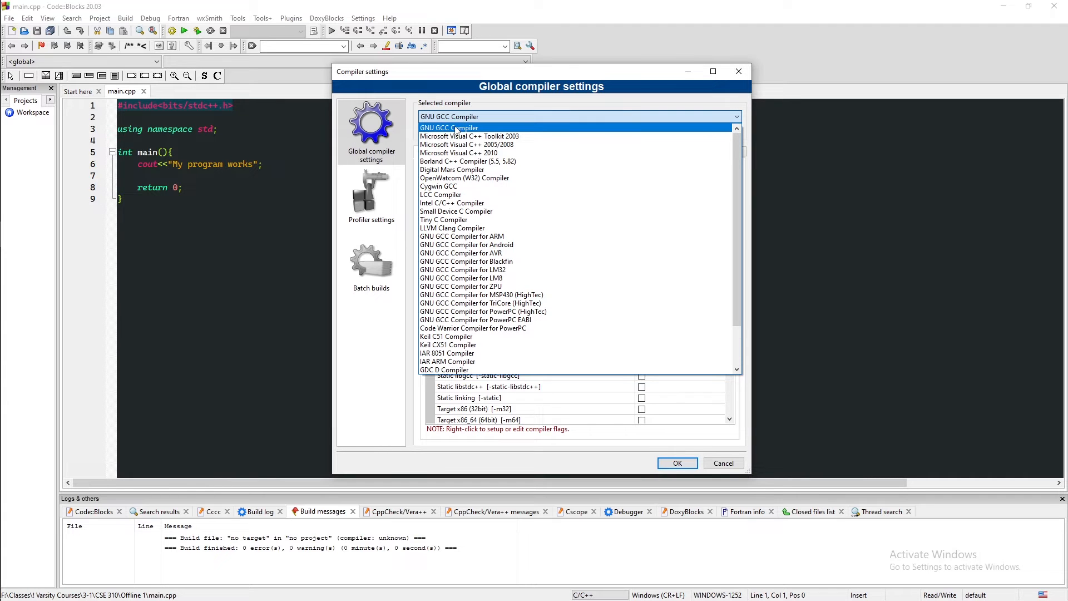
left_click(449, 127)
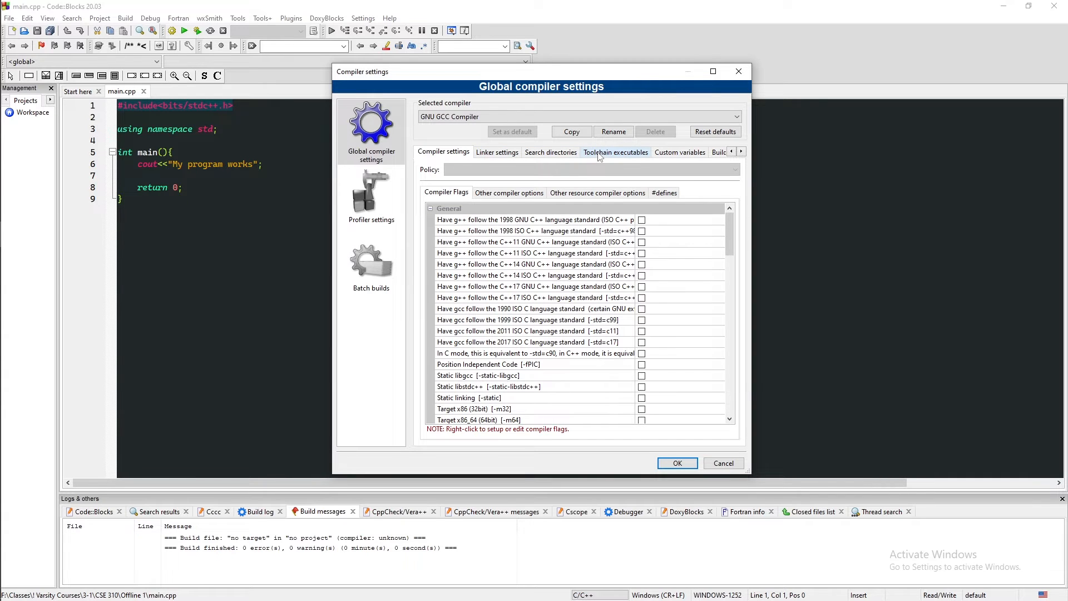
- Select the mingw-w64 installation directory path under Toolchain executables, then accept the settings
left_click(616, 152)
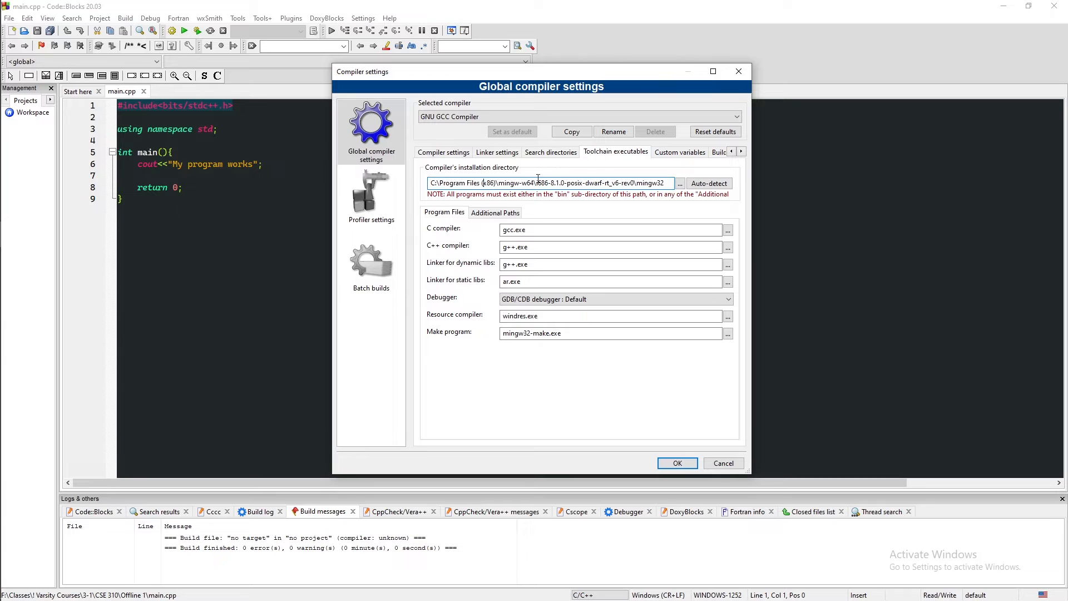
double_click(456, 183)
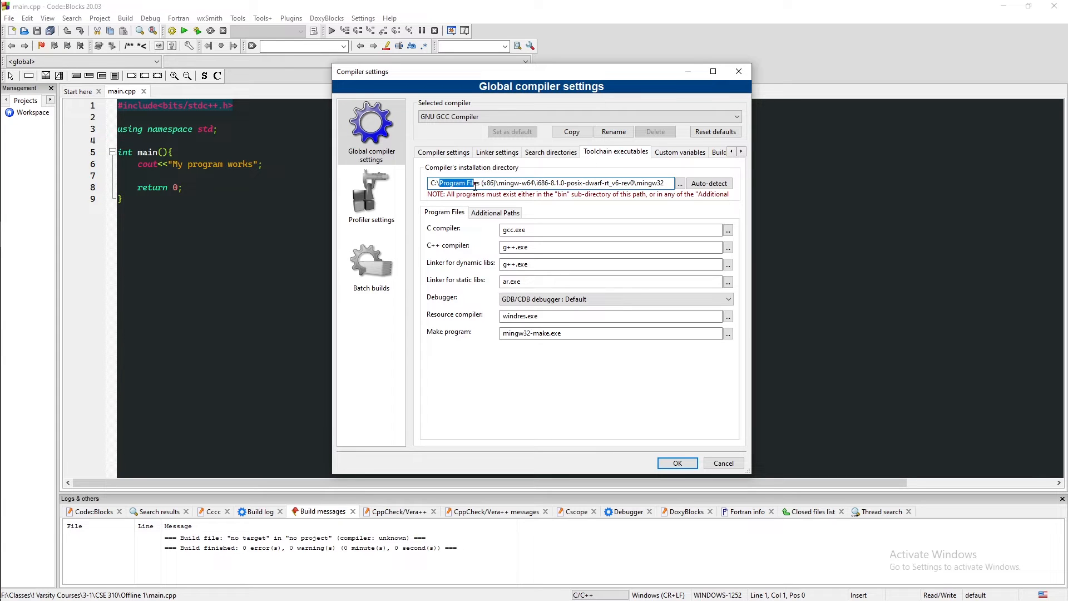
double_click(517, 182)
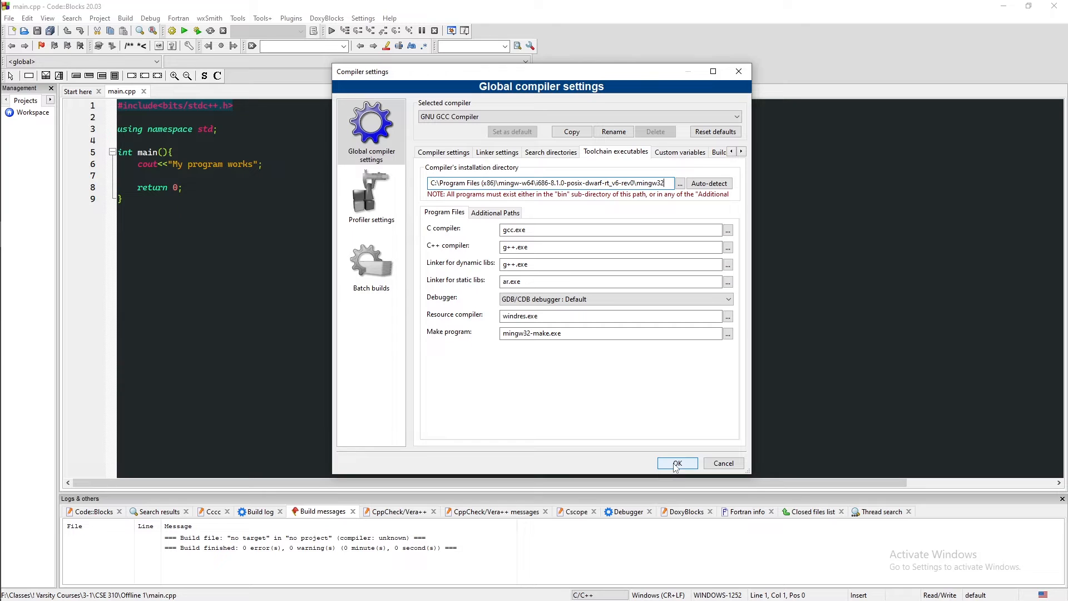
left_click(675, 462)
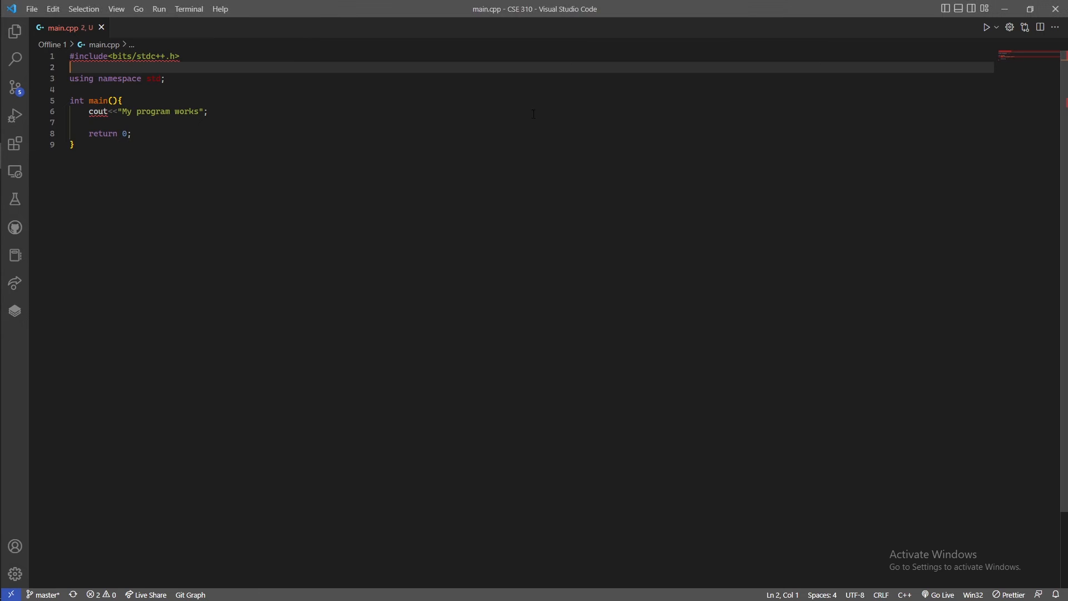
- Use the Quick Fix on the bits/stdc++.h include error to edit the includePath setting
left_click(131, 55)
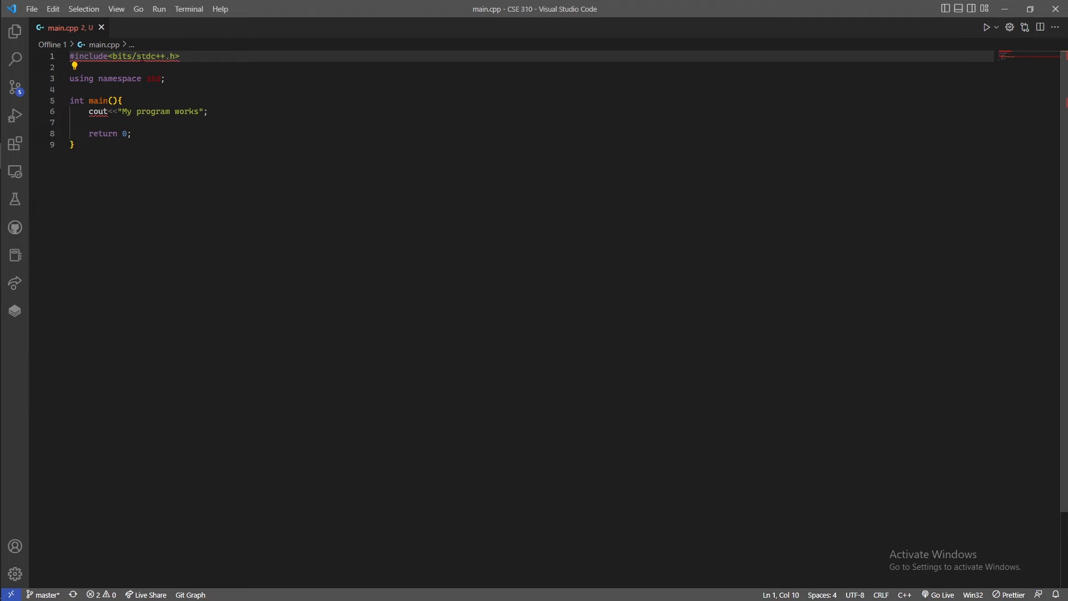
mouse_move(122, 55)
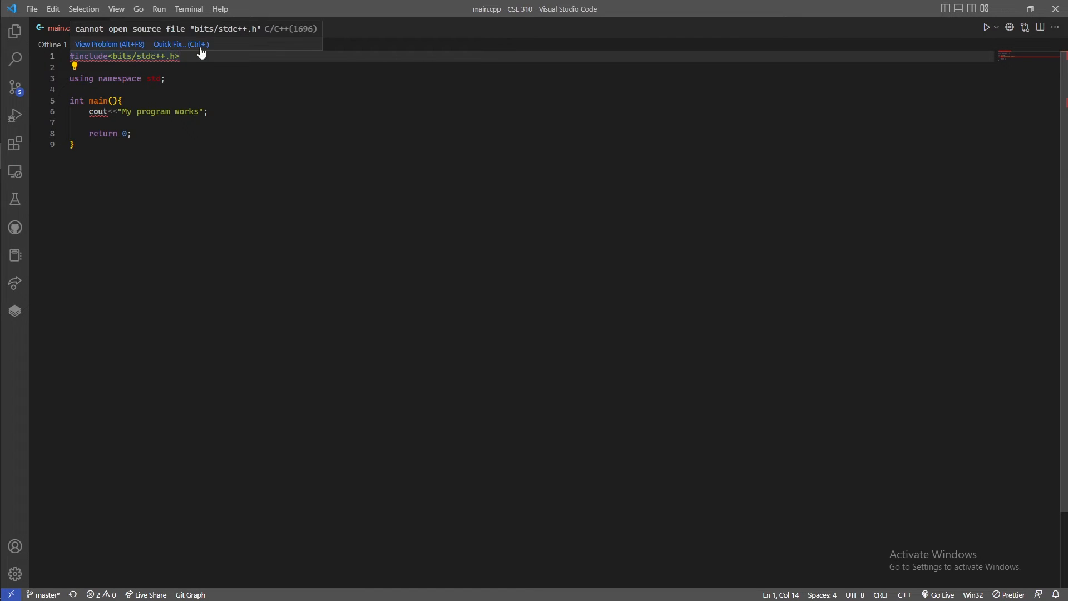
mouse_move(190, 46)
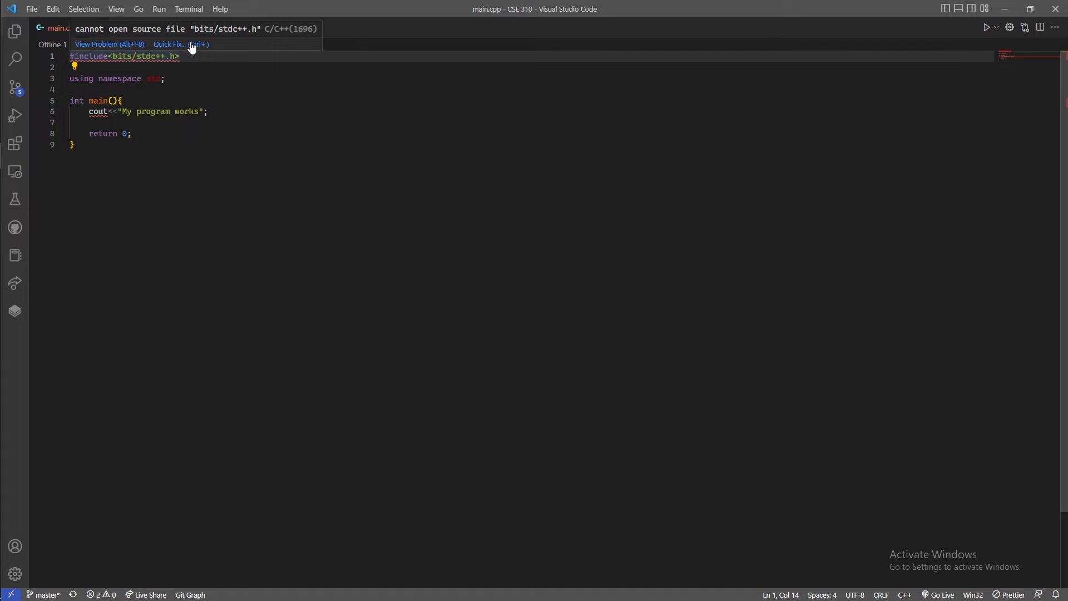
left_click(168, 44)
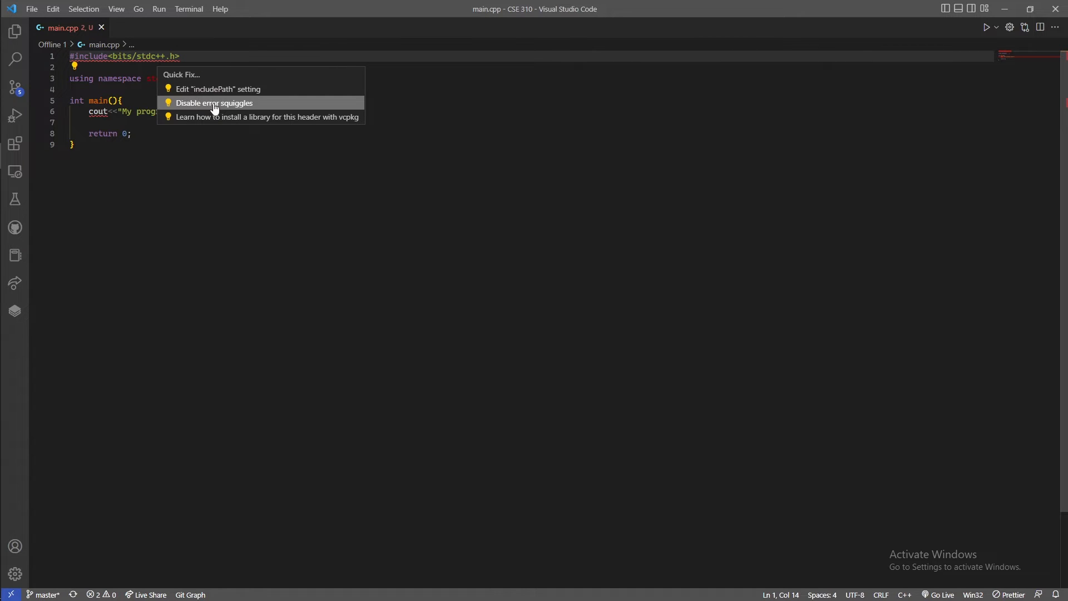
mouse_move(218, 103)
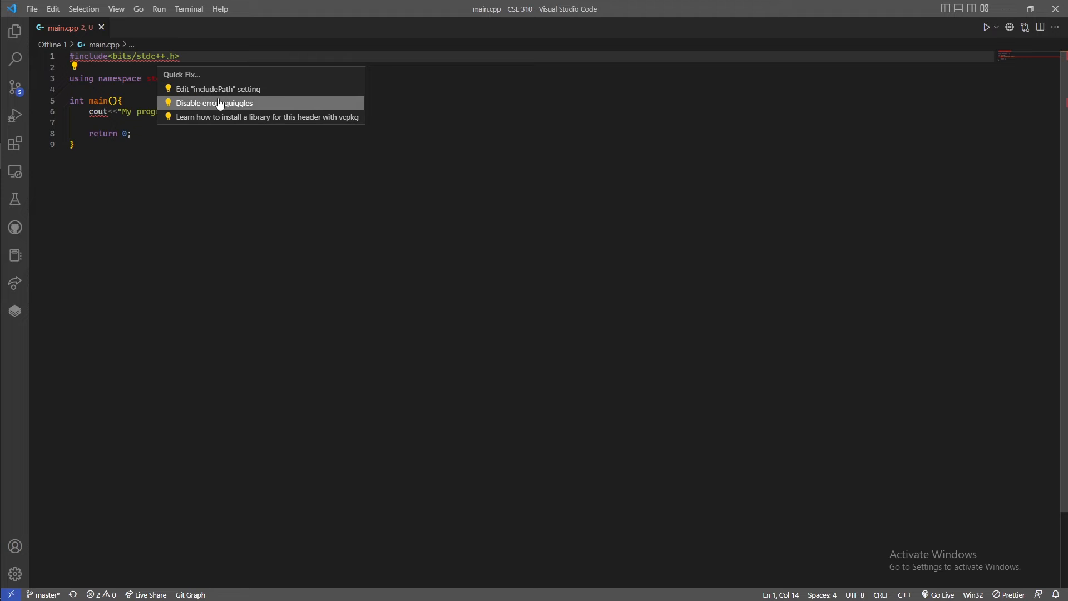
mouse_move(218, 89)
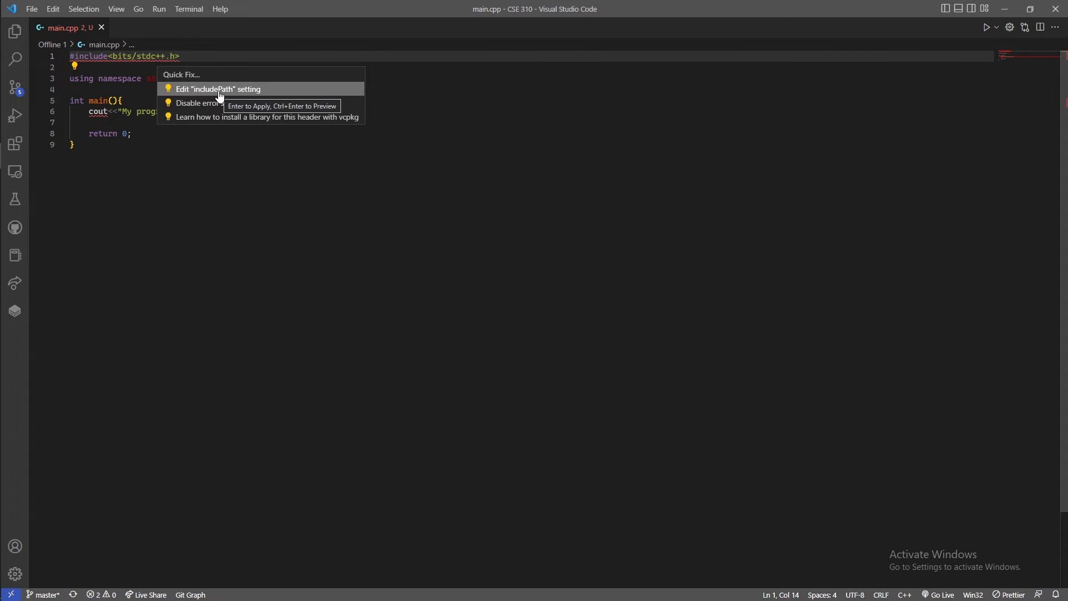
left_click(217, 89)
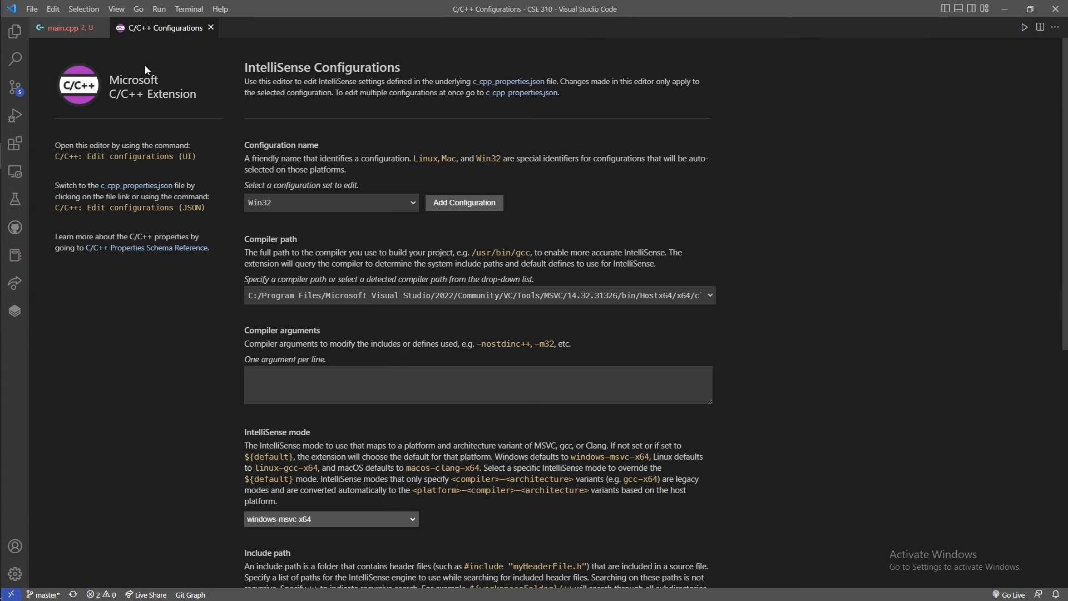
- Highlight the IntelliSense Configurations heading before switching to Code::Blocks
double_click(133, 80)
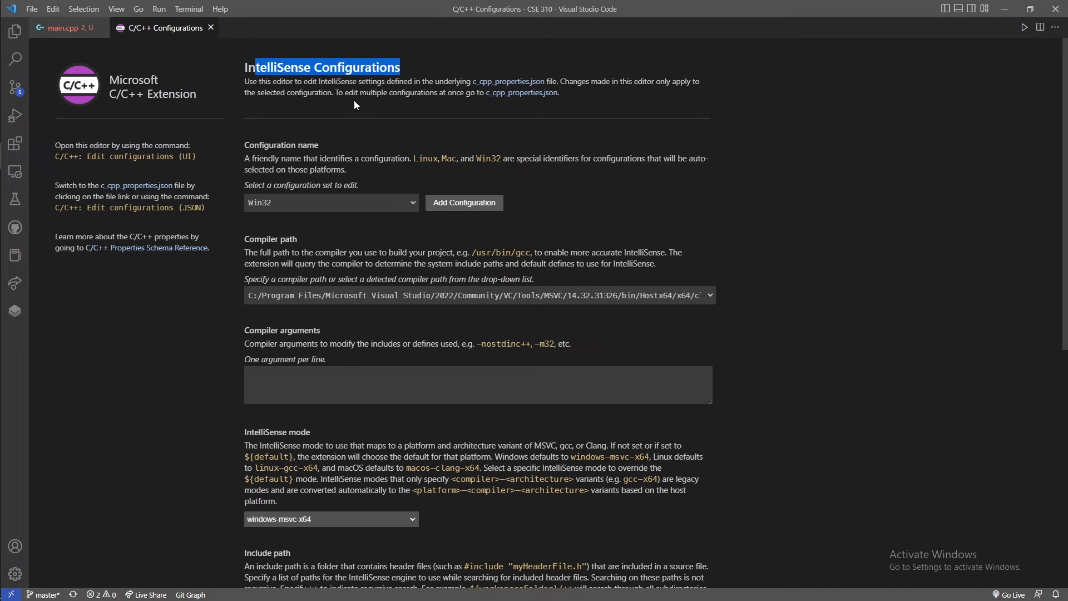
mouse_move(350, 239)
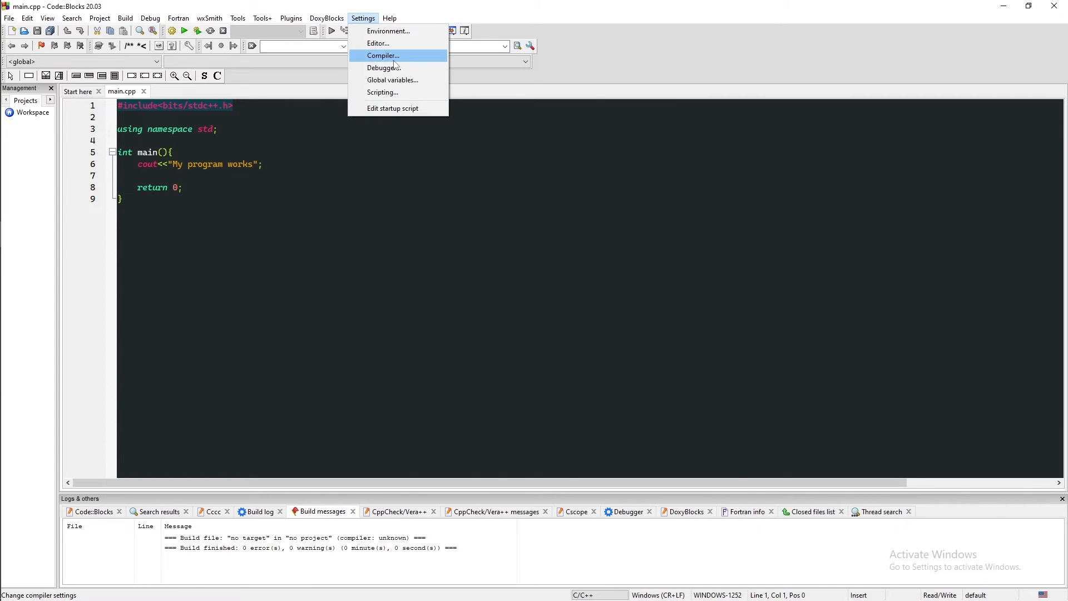
- Bring up Code::Blocks' Global compiler settings via Settings > Compiler
left_click(383, 56)
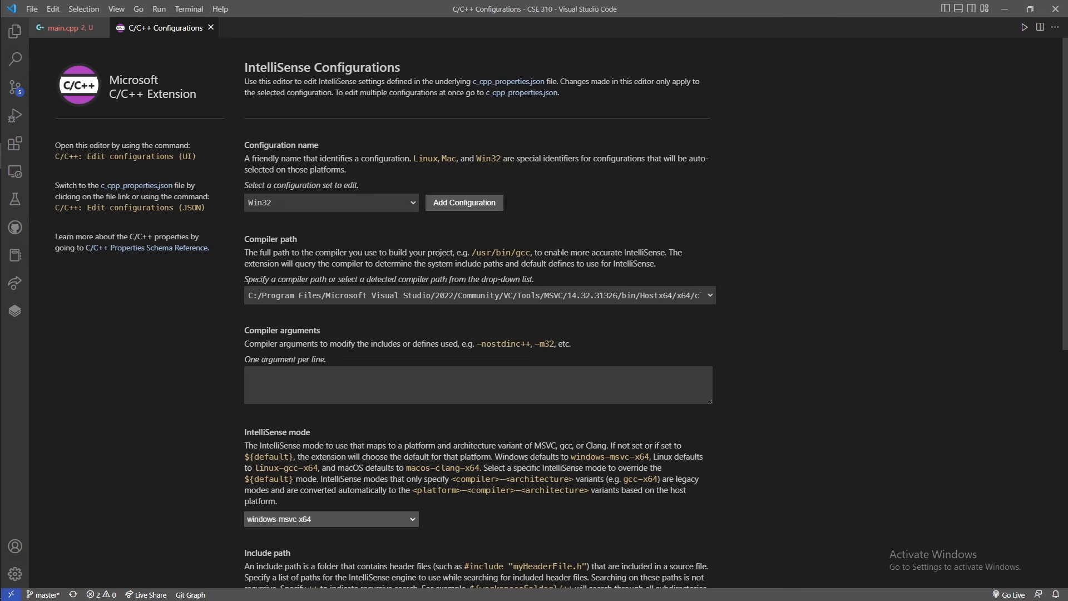
mouse_move(664, 311)
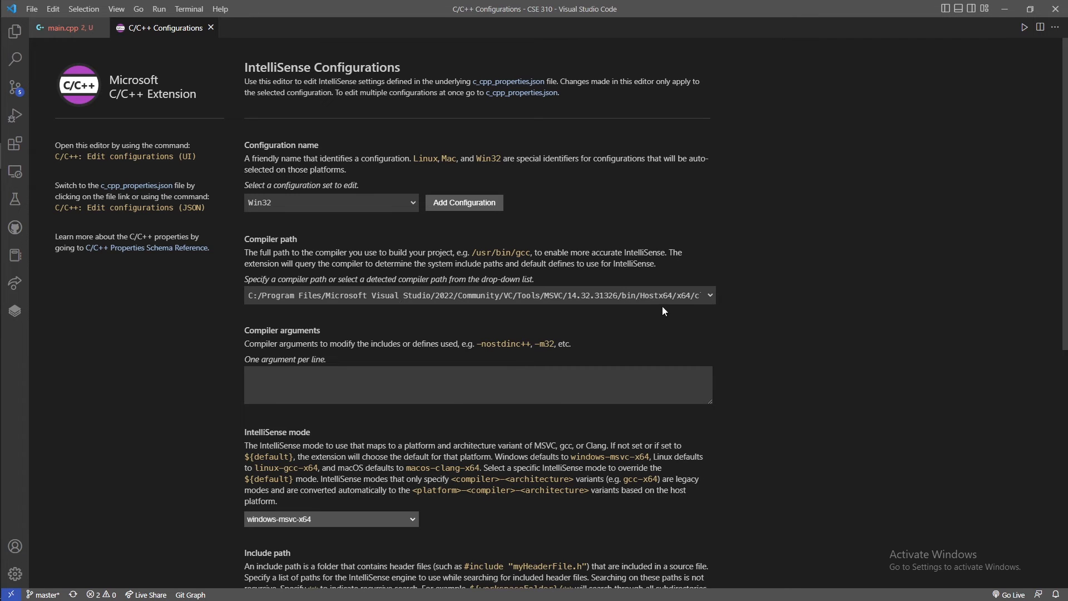
- Review the MSVC Compiler path field in the C/C++ Configurations editor
left_click(705, 295)
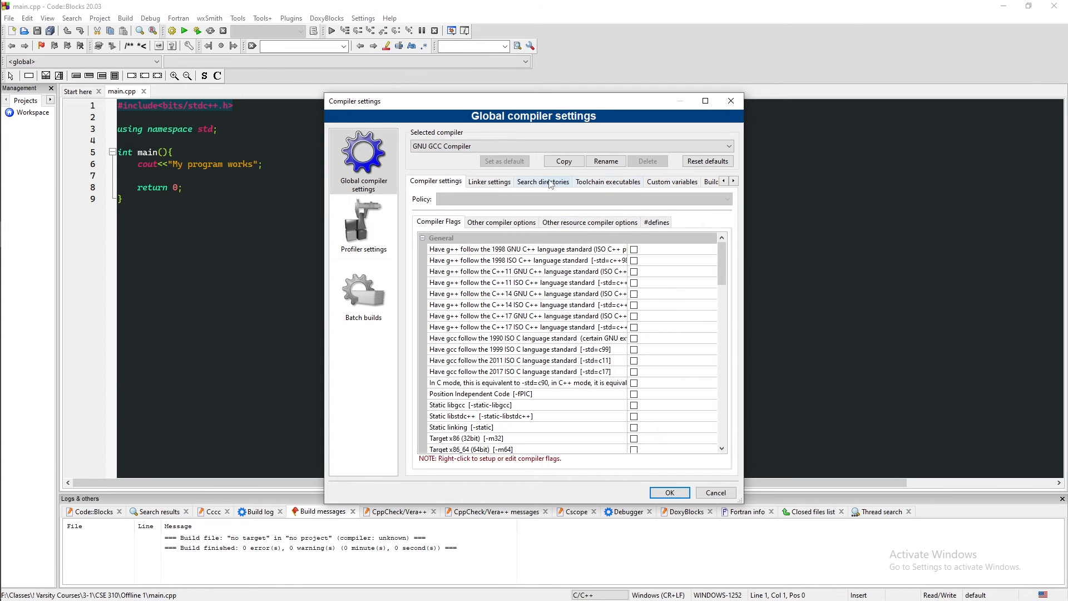
- Show the Toolchain executables listing the mingw-w64 directory and gcc.exe C compiler
left_click(607, 182)
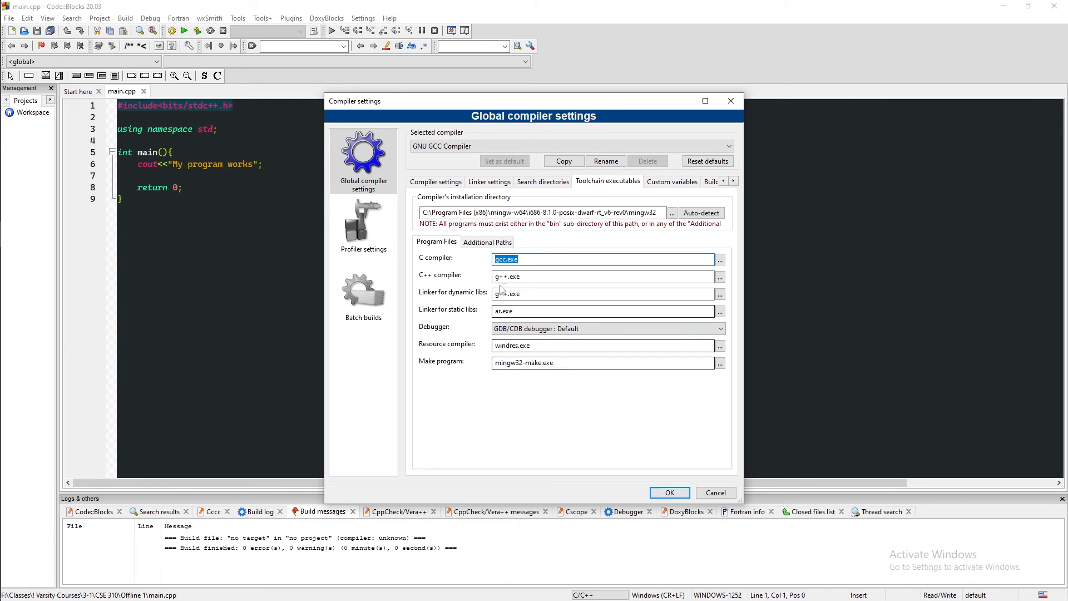
mouse_move(669, 493)
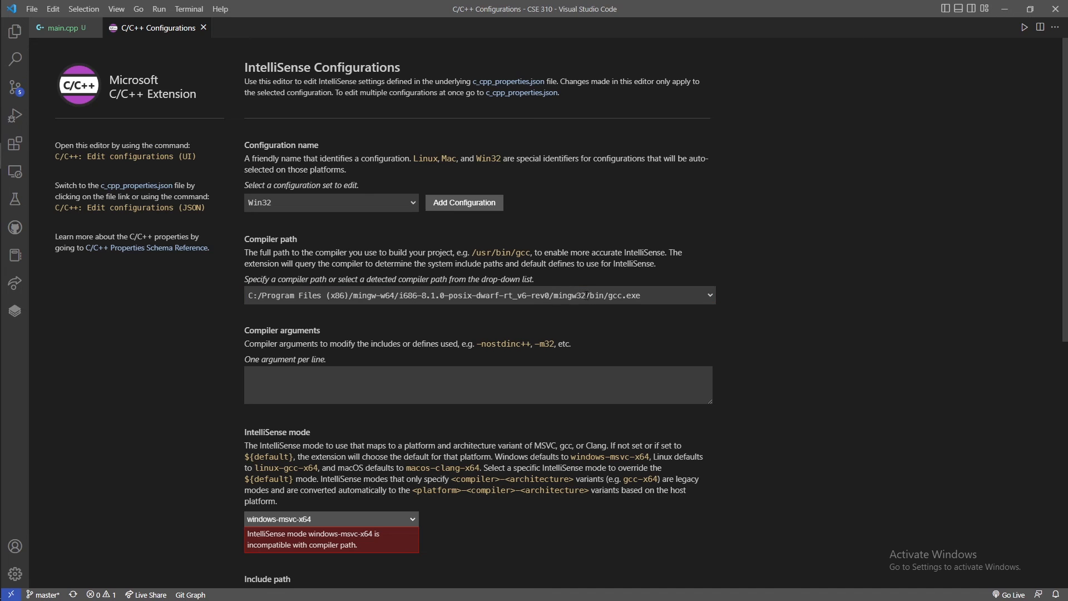
- Set Compiler path to MinGW gcc.exe and IntelliSense mode to windows-gcc-x64, then check main.cpp shows no error
scroll("down", 3)
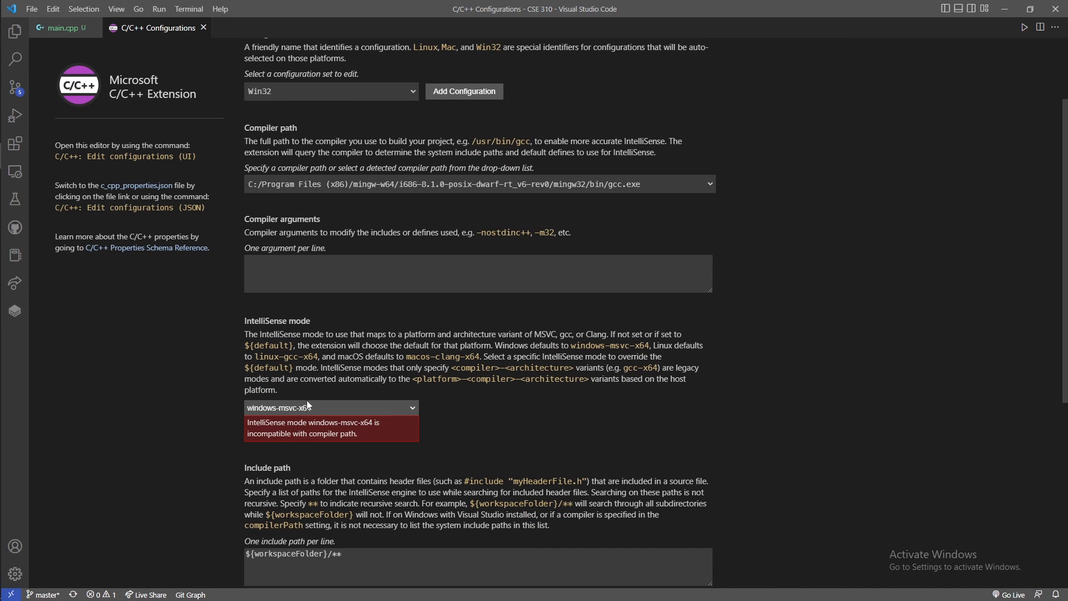
mouse_move(310, 410)
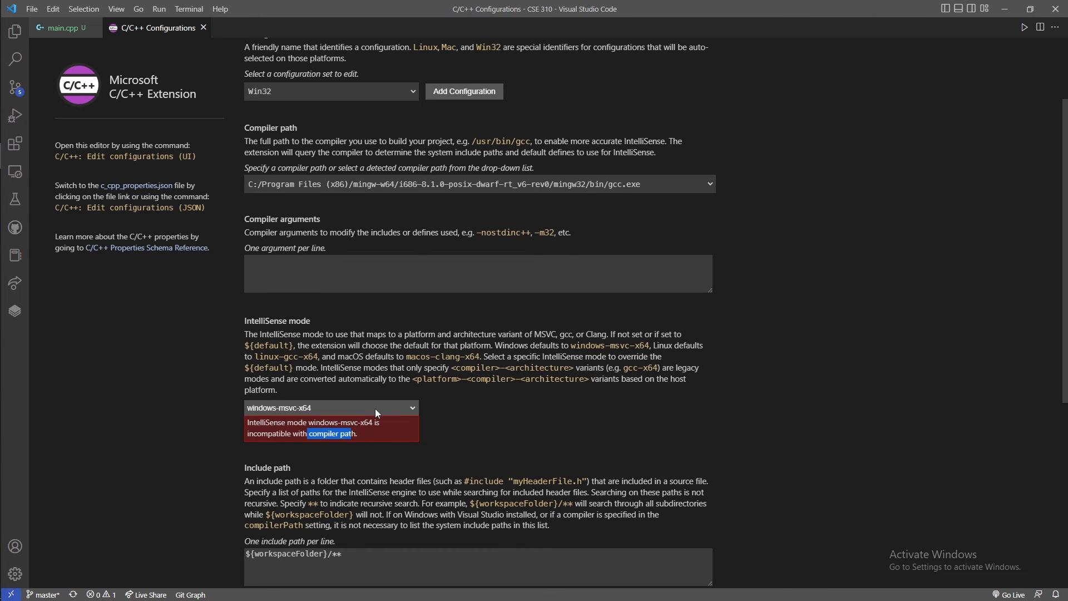
left_click(330, 407)
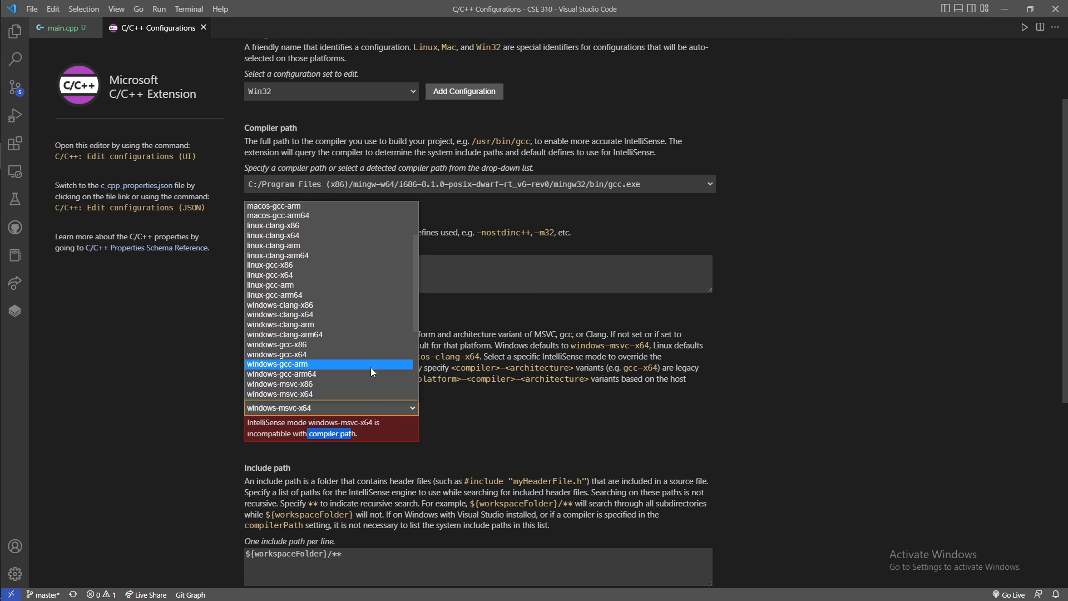
mouse_move(350, 354)
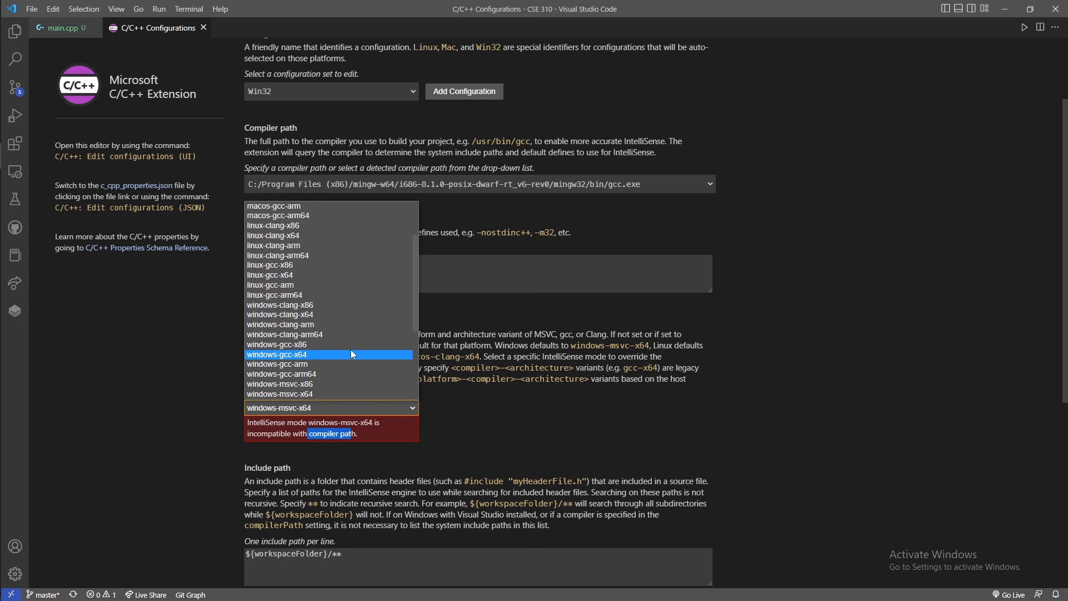
mouse_move(342, 357)
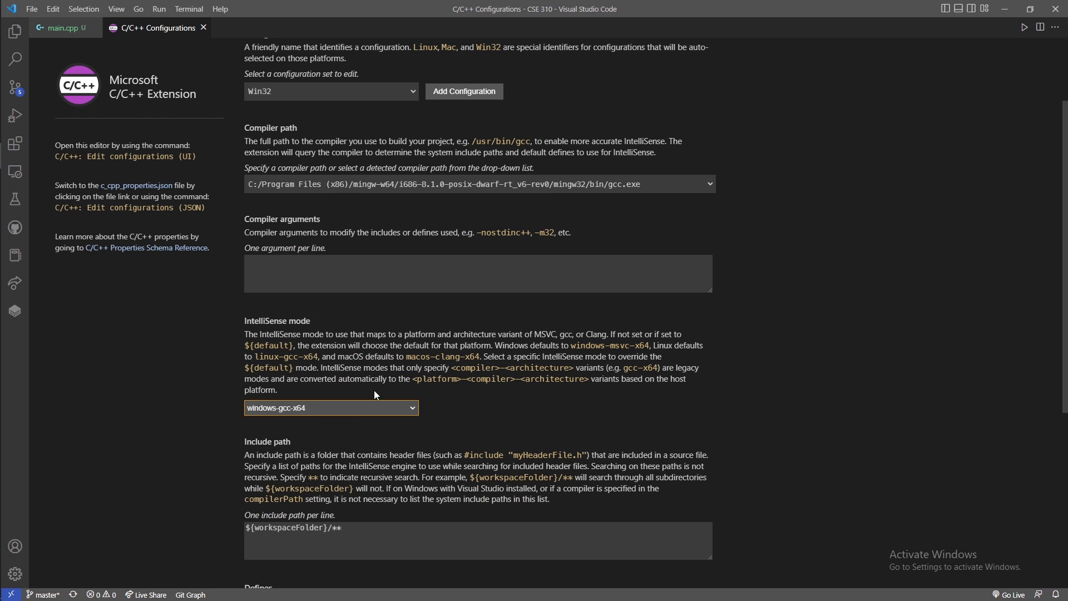
scroll("down", 3)
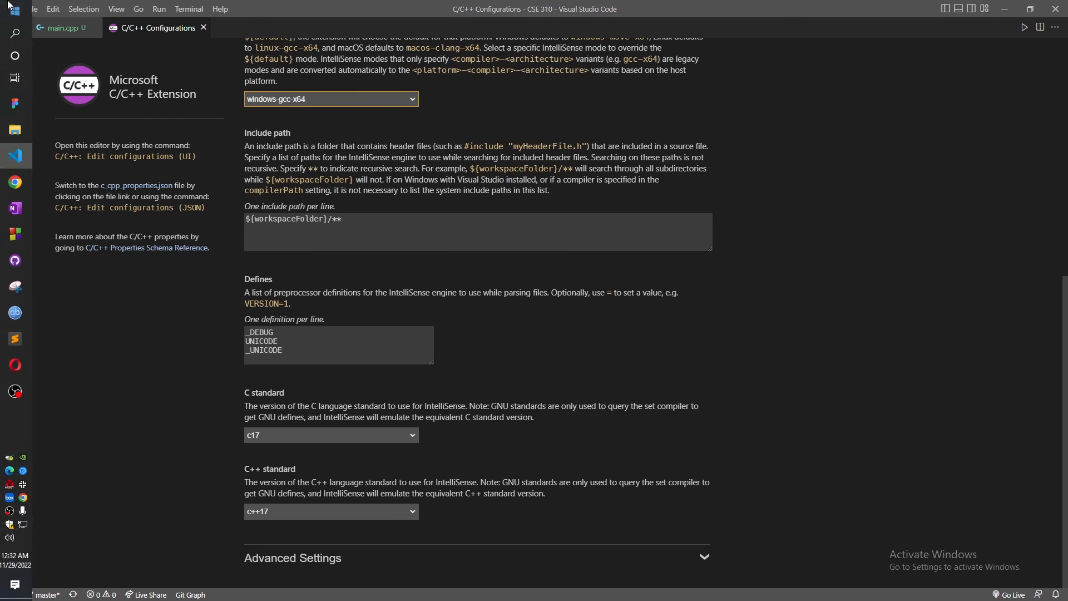
left_click(62, 27)
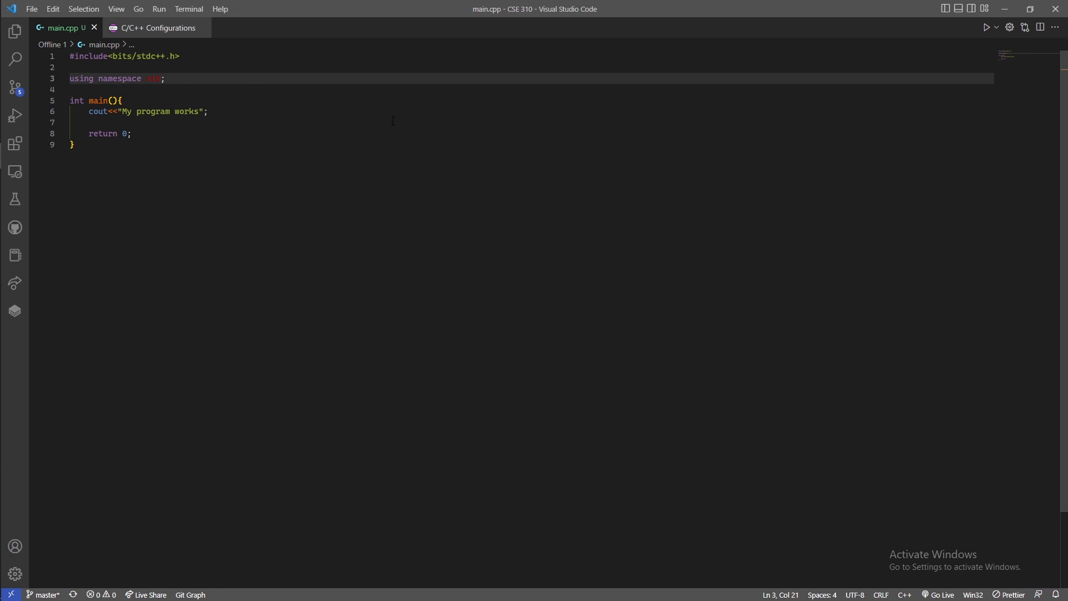
mouse_move(314, 120)
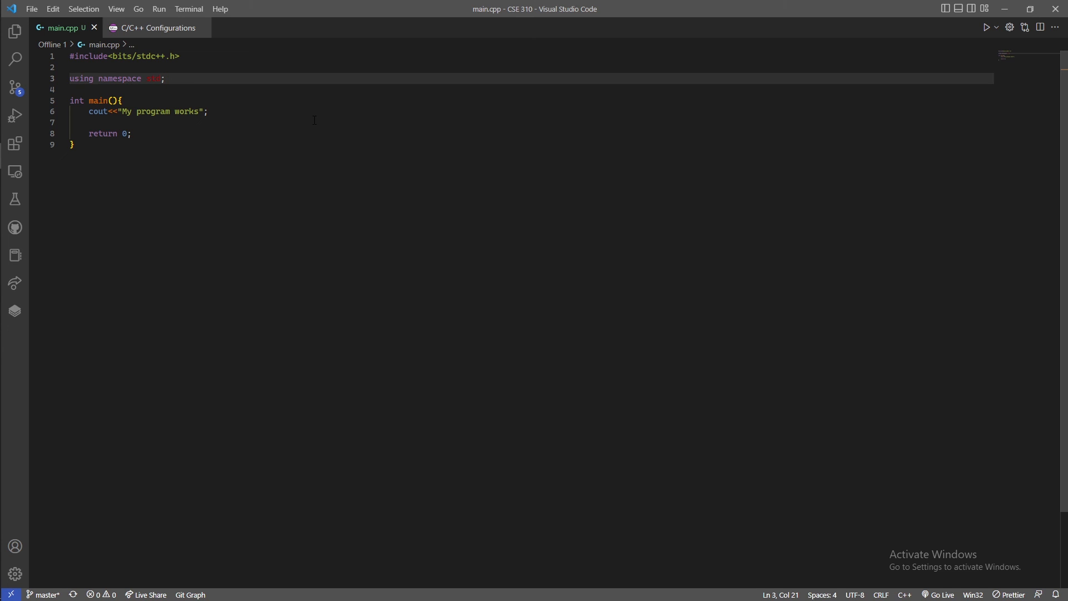